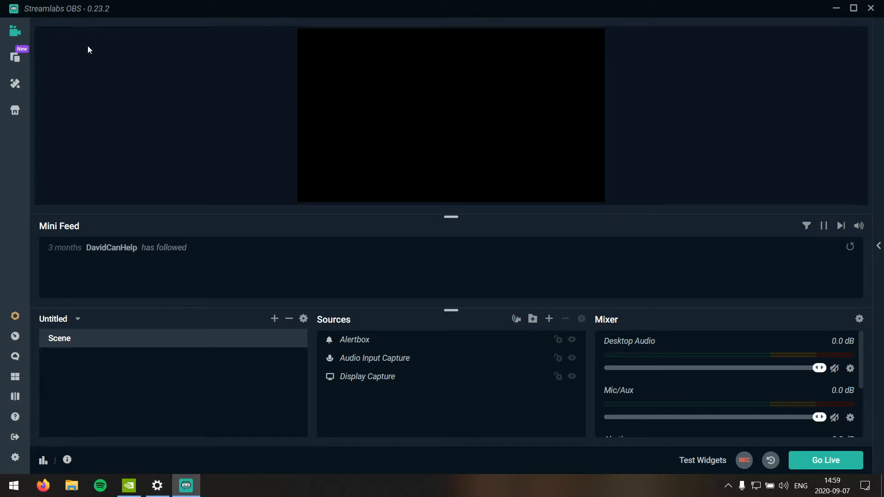
mouse_move(375, 376)
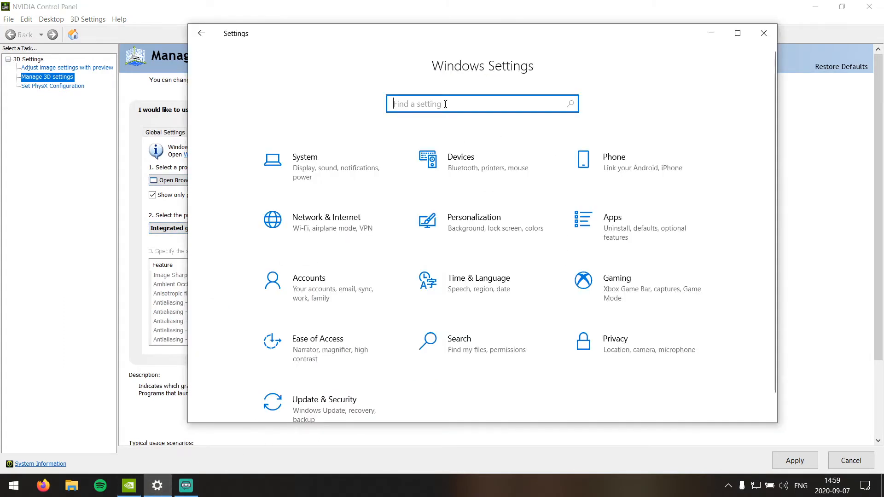
Search 'gr' and go to the Graphics settings page listing per-app preferences
text(gr)
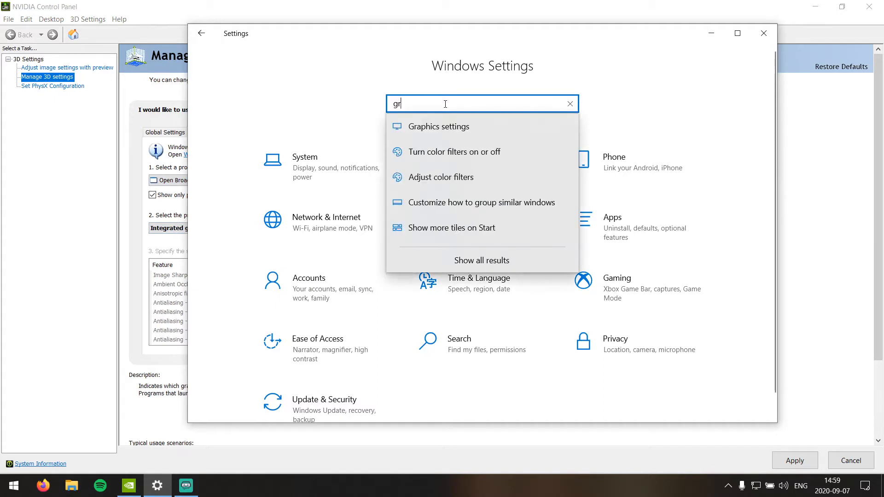
click(439, 126)
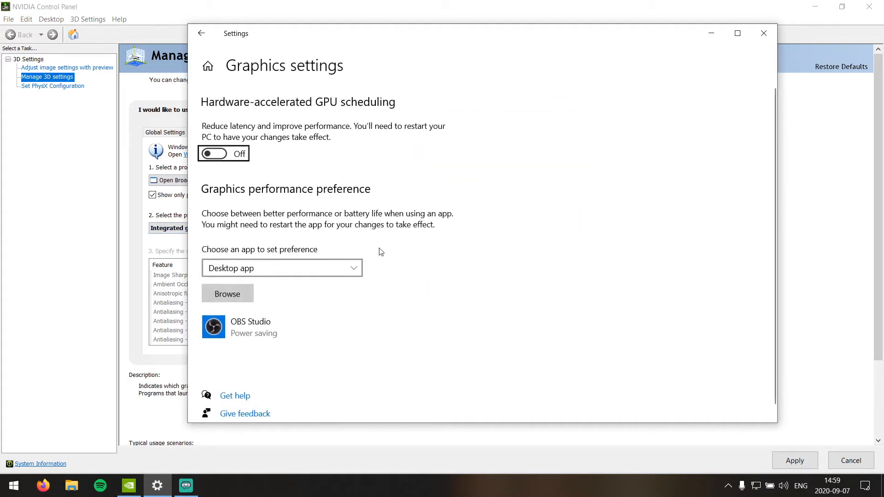
mouse_move(263, 340)
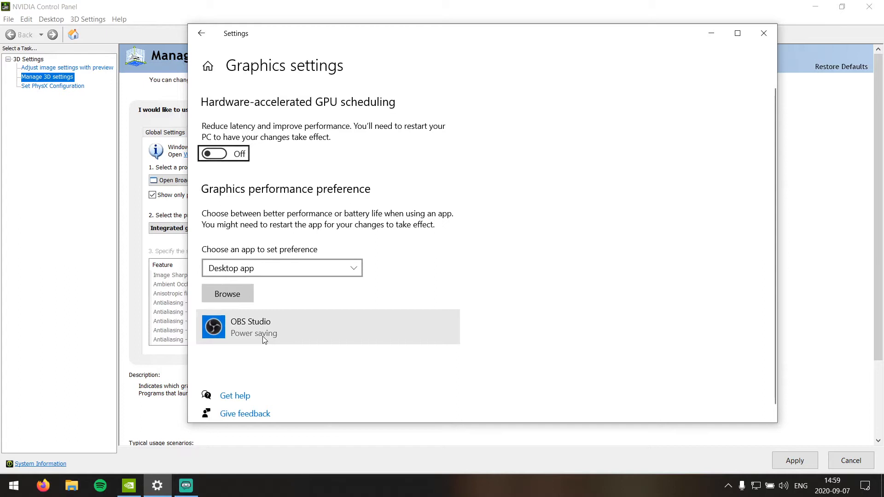
mouse_move(278, 336)
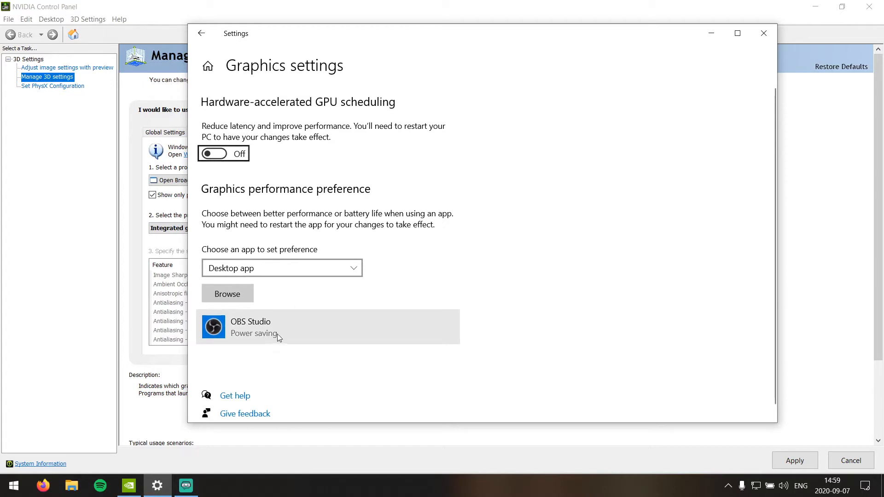
mouse_move(247, 339)
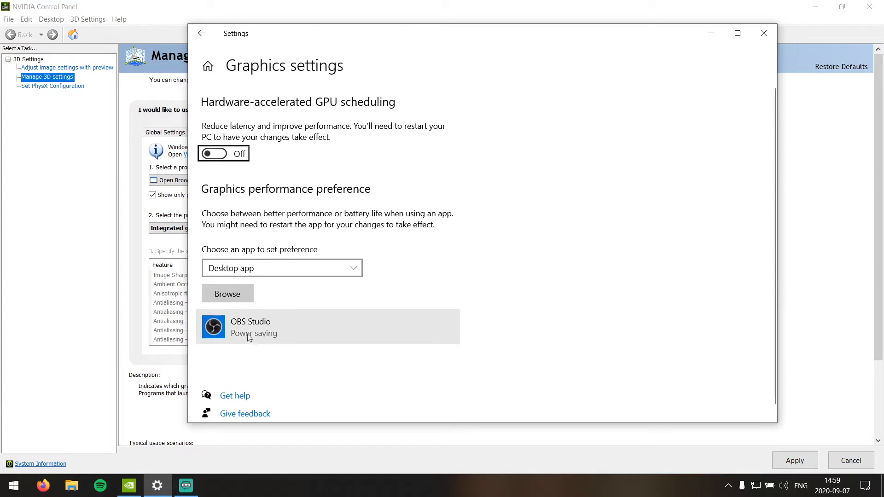
mouse_move(300, 341)
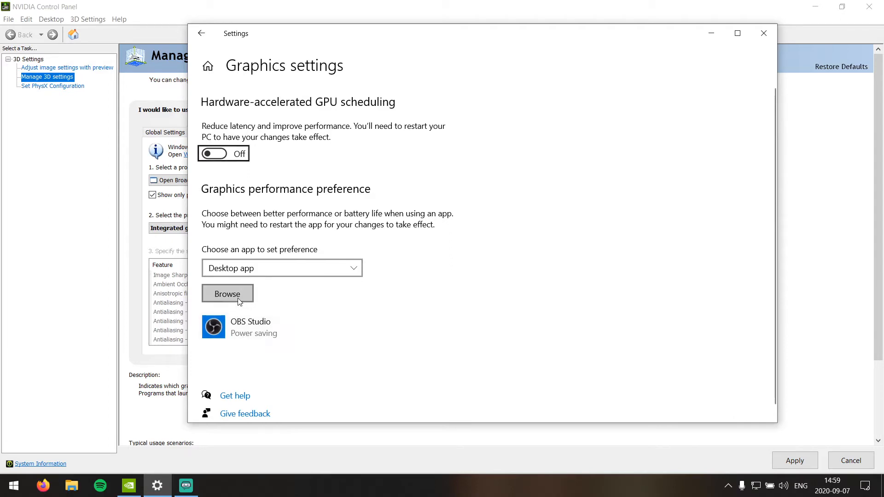
Browse to C:\Program Files\Streamlabs OBS\resources\app.asar.unpacked\node_modules\obs-studio-node
click(228, 294)
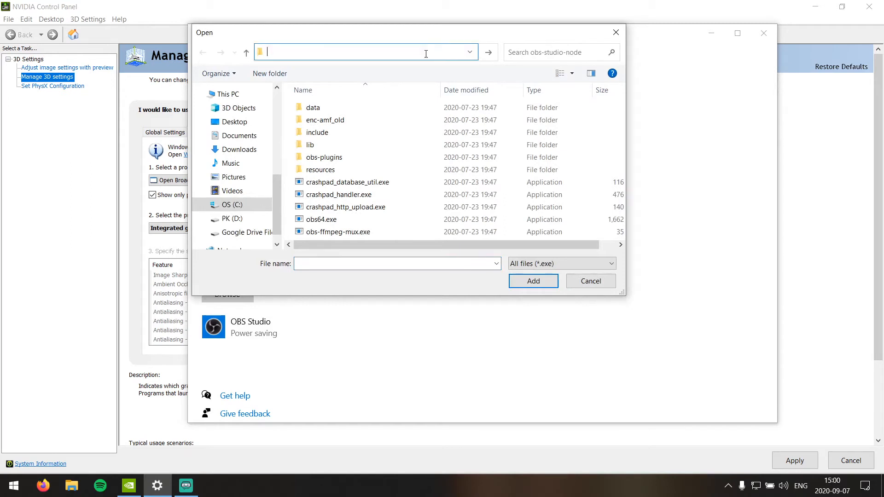
text(C:\Pro)
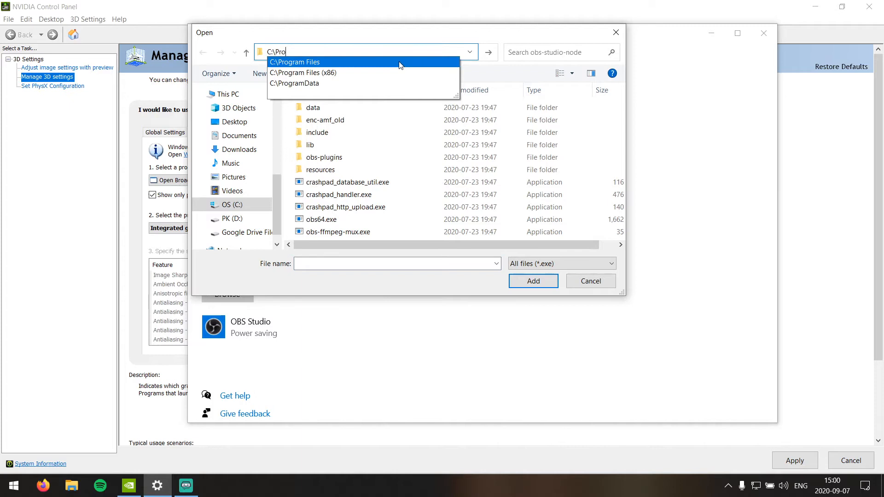
click(295, 61)
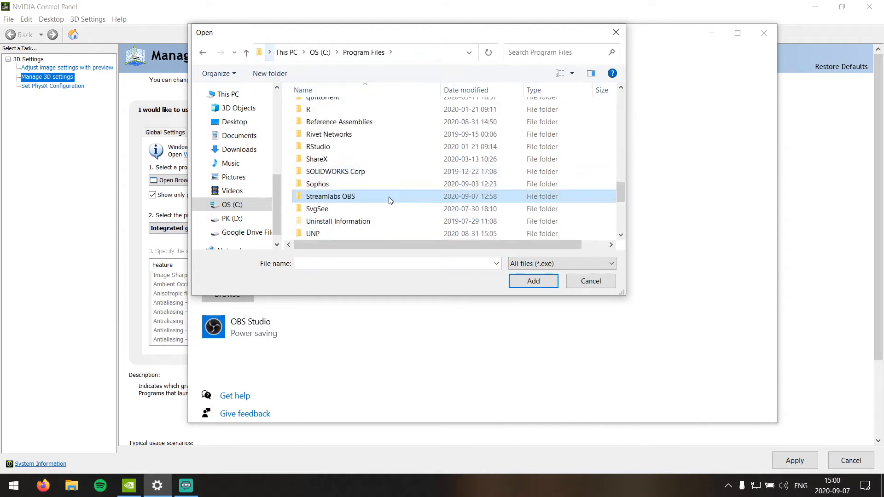
double_click(330, 196)
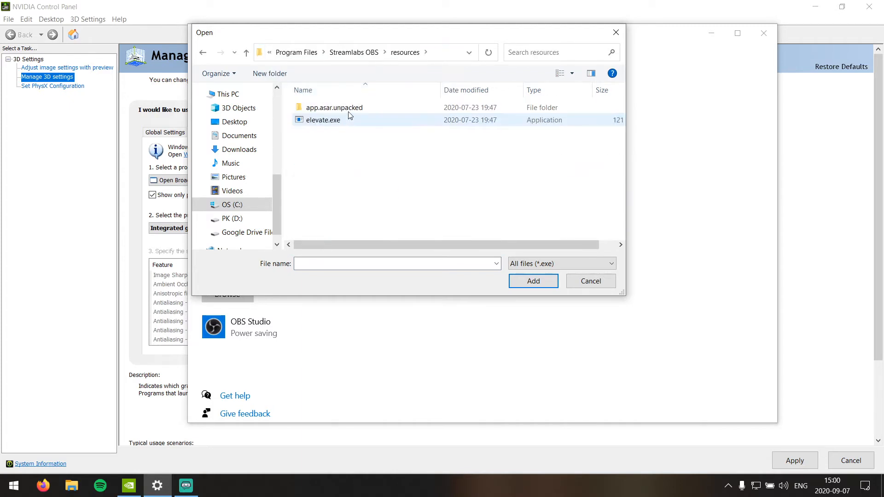
double_click(333, 107)
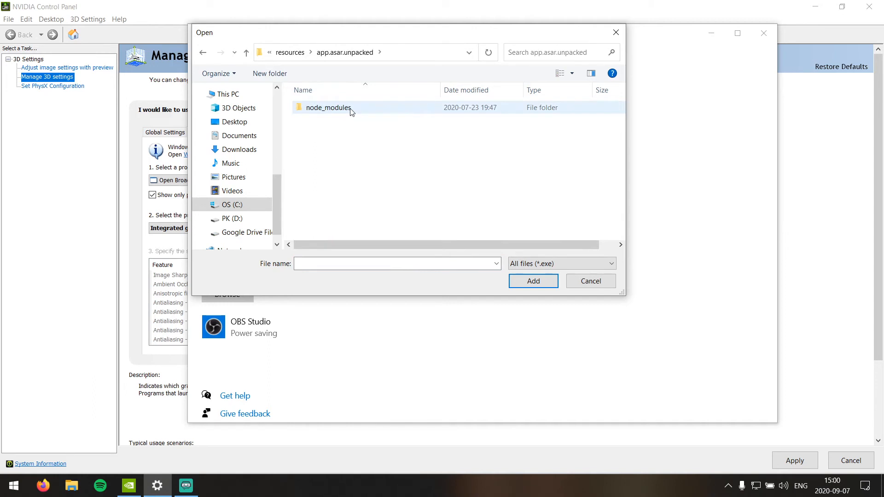
double_click(328, 107)
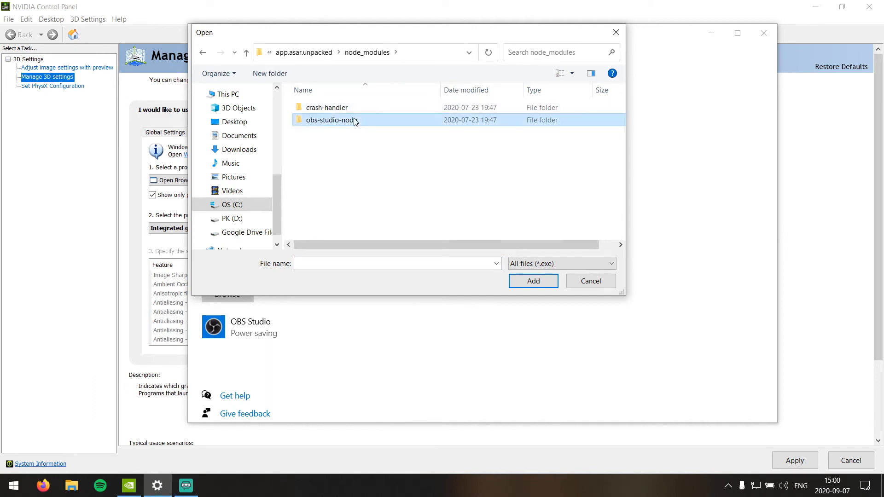
double_click(335, 107)
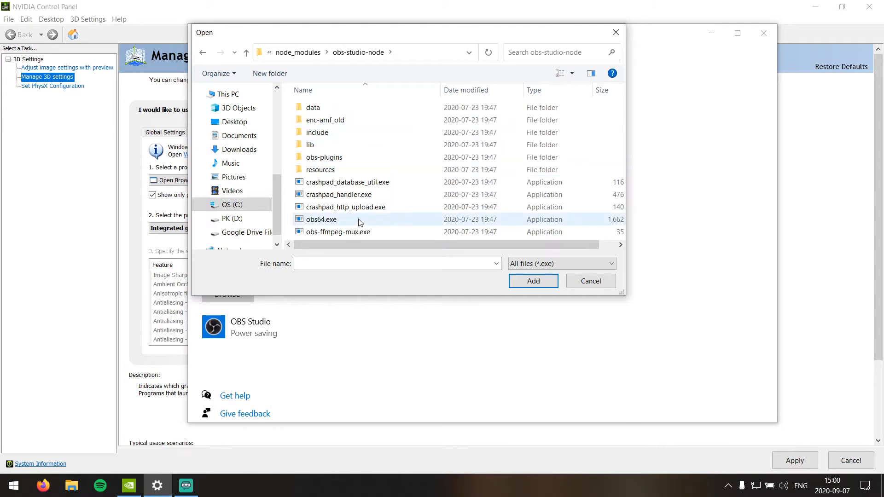
Add obs64.exe from that folder to the graphics preference app list
click(321, 220)
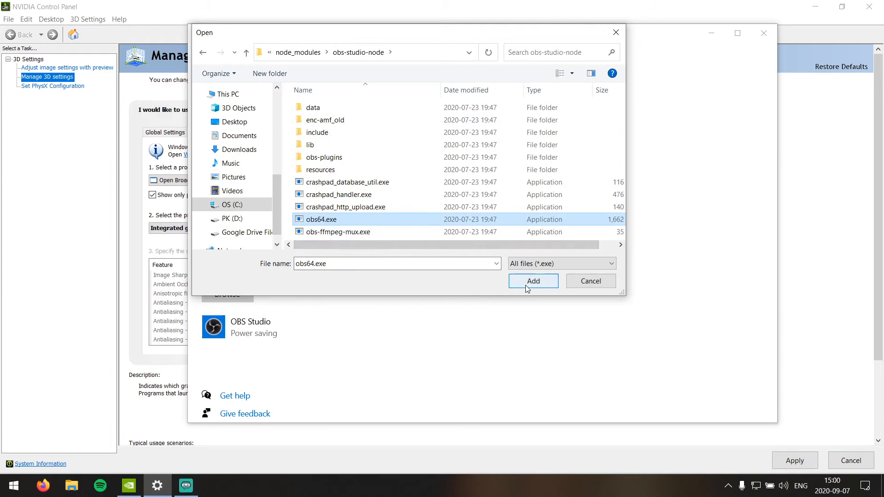
click(533, 281)
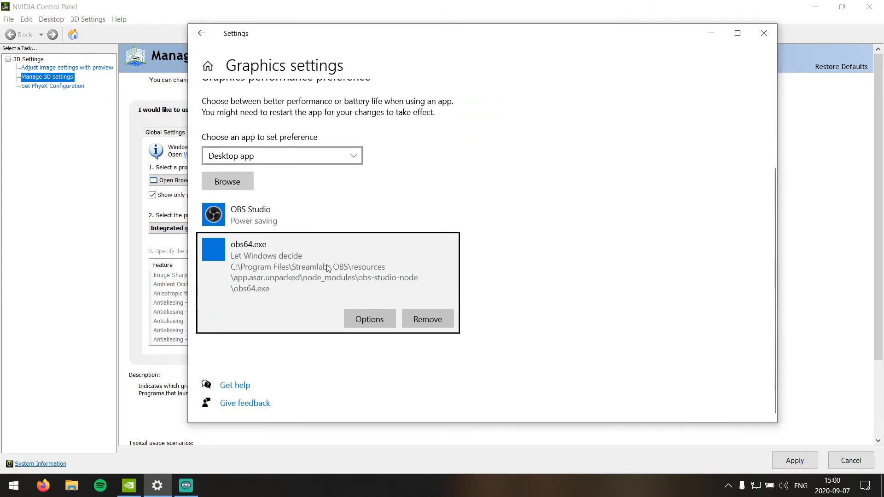
Set obs64.exe to Power saving, save it, and return to Streamlabs OBS
click(369, 318)
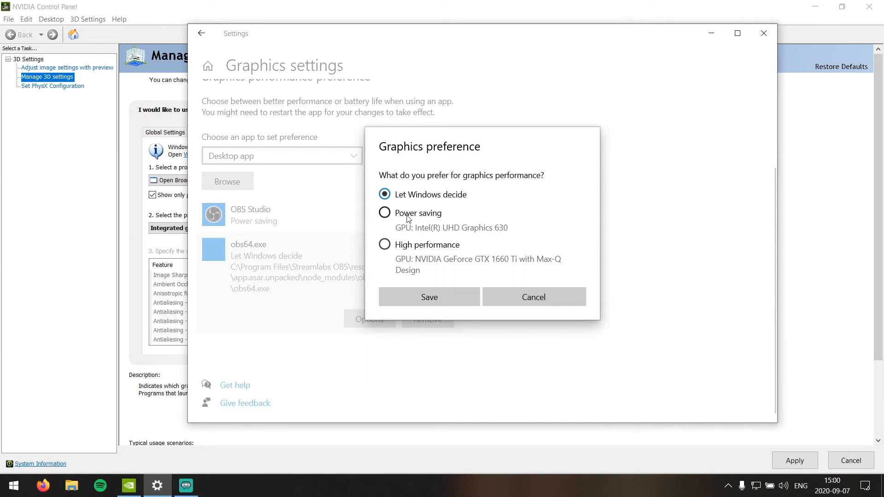
click(384, 213)
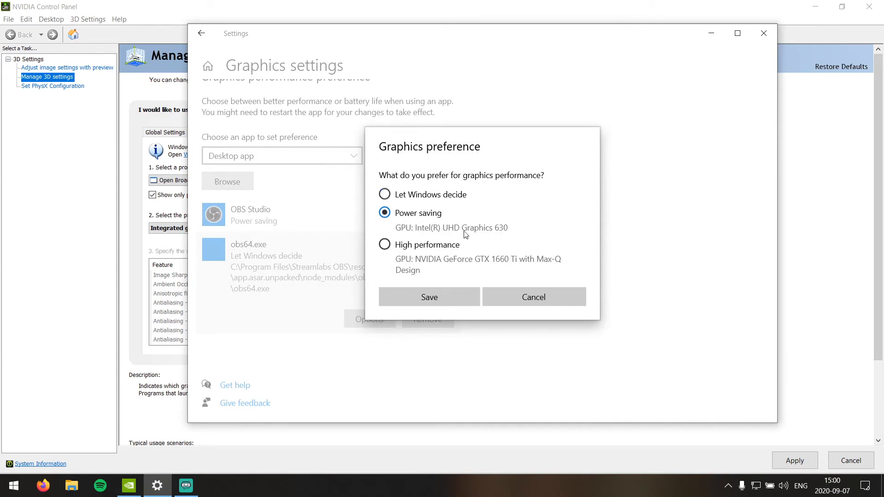
mouse_move(442, 289)
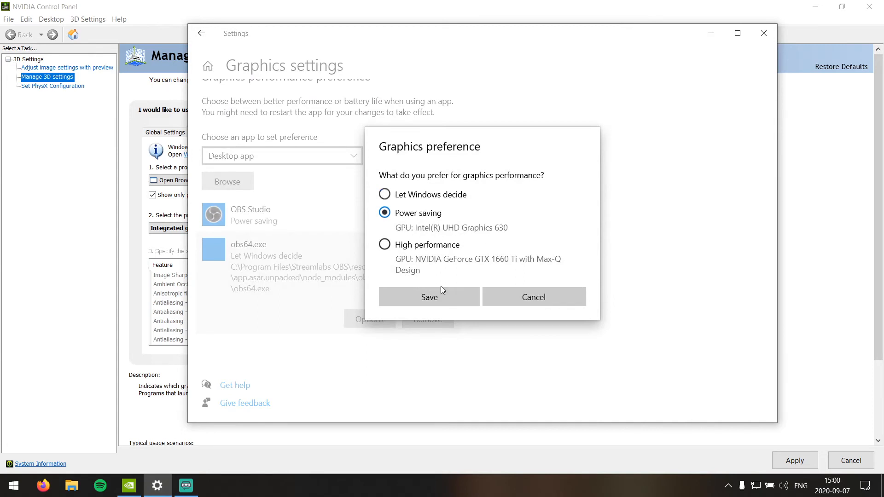
click(429, 296)
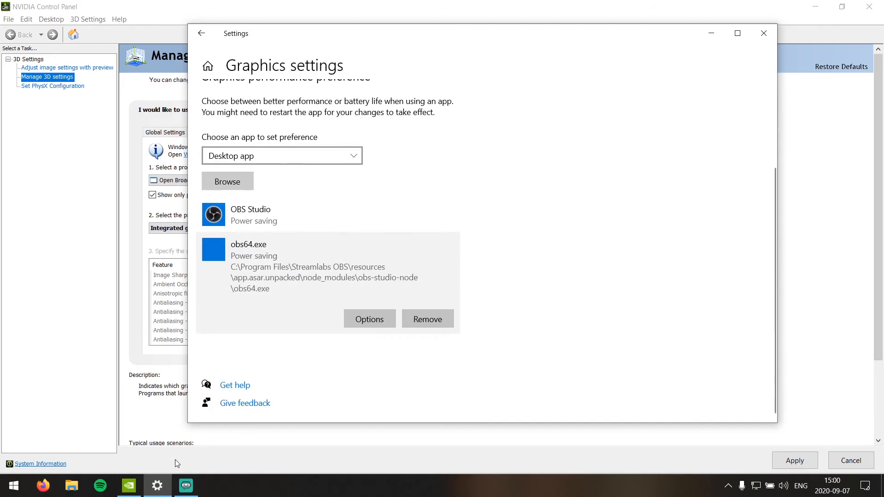
click(186, 485)
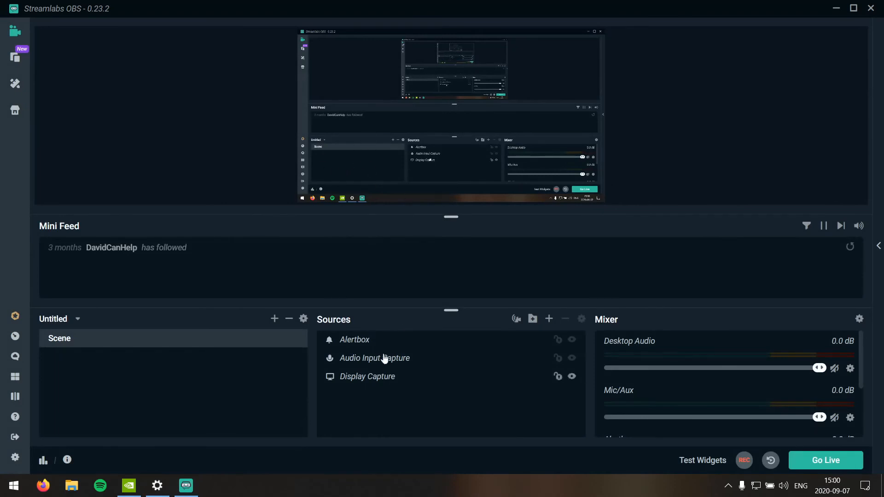
mouse_move(411, 136)
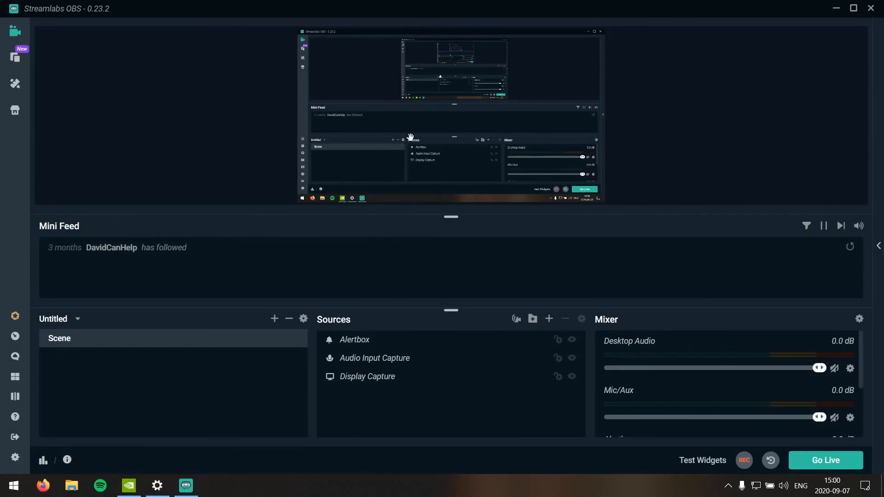